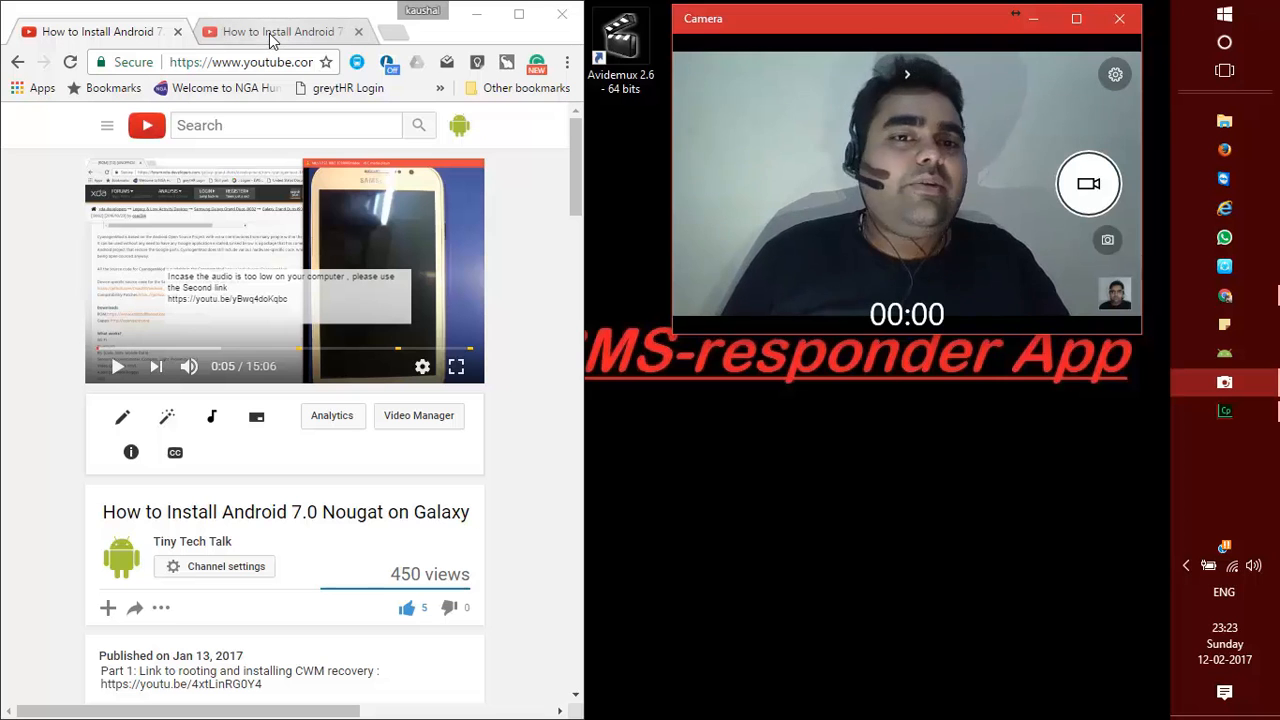
mouse_move(280, 31)
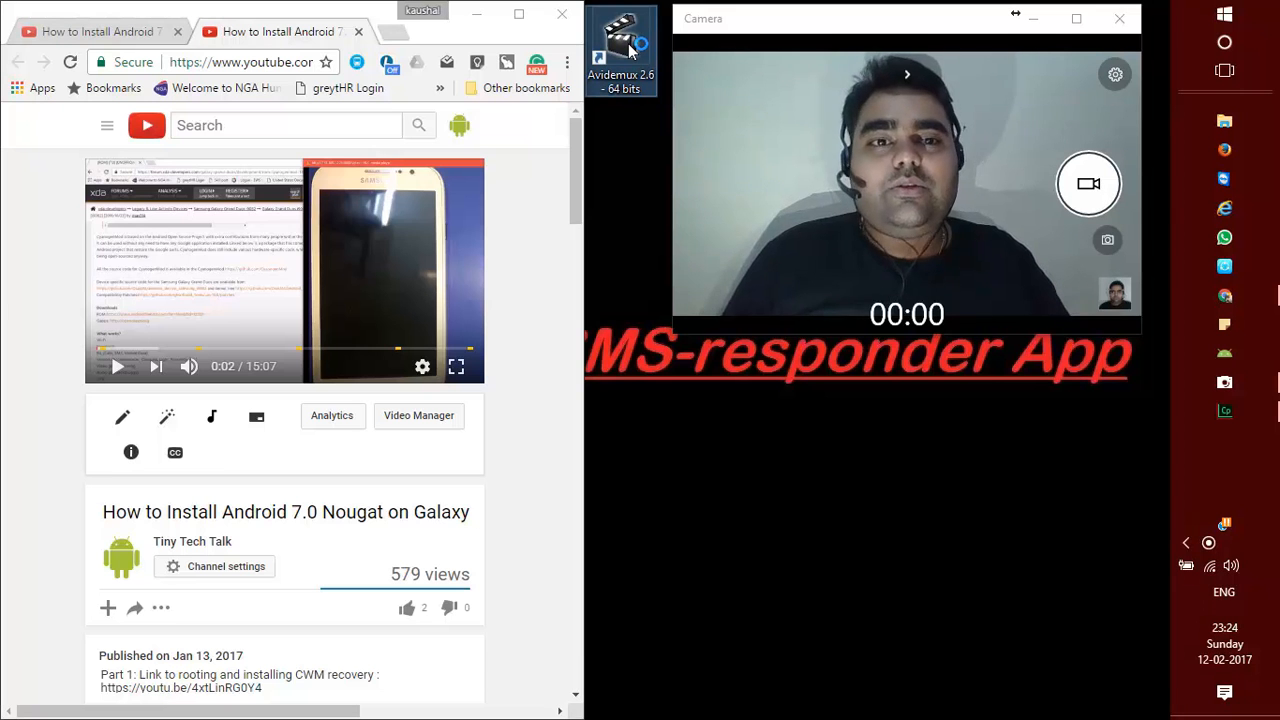
Launch Avidemux 2.6 from the desktop shortcut, leaving Chrome's video page
click(620, 55)
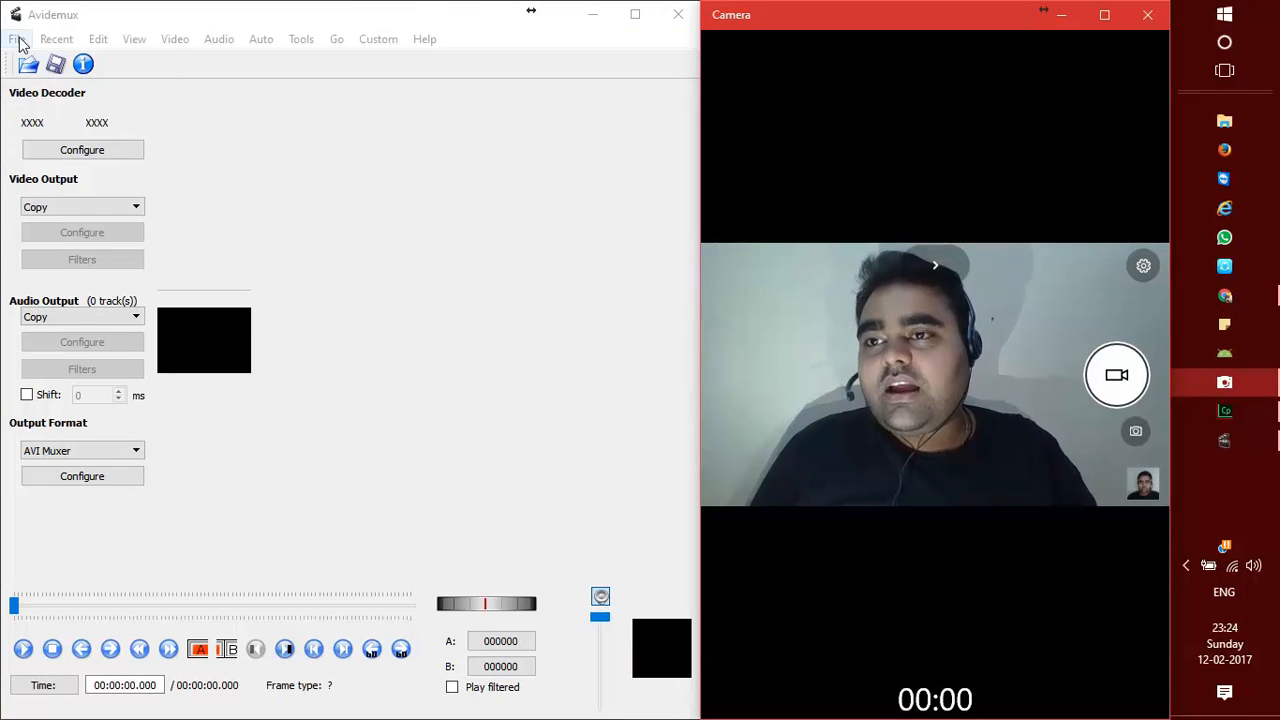
Load My Movie.mp4, set audio output to AAC (Faac), and open audio filters
click(28, 64)
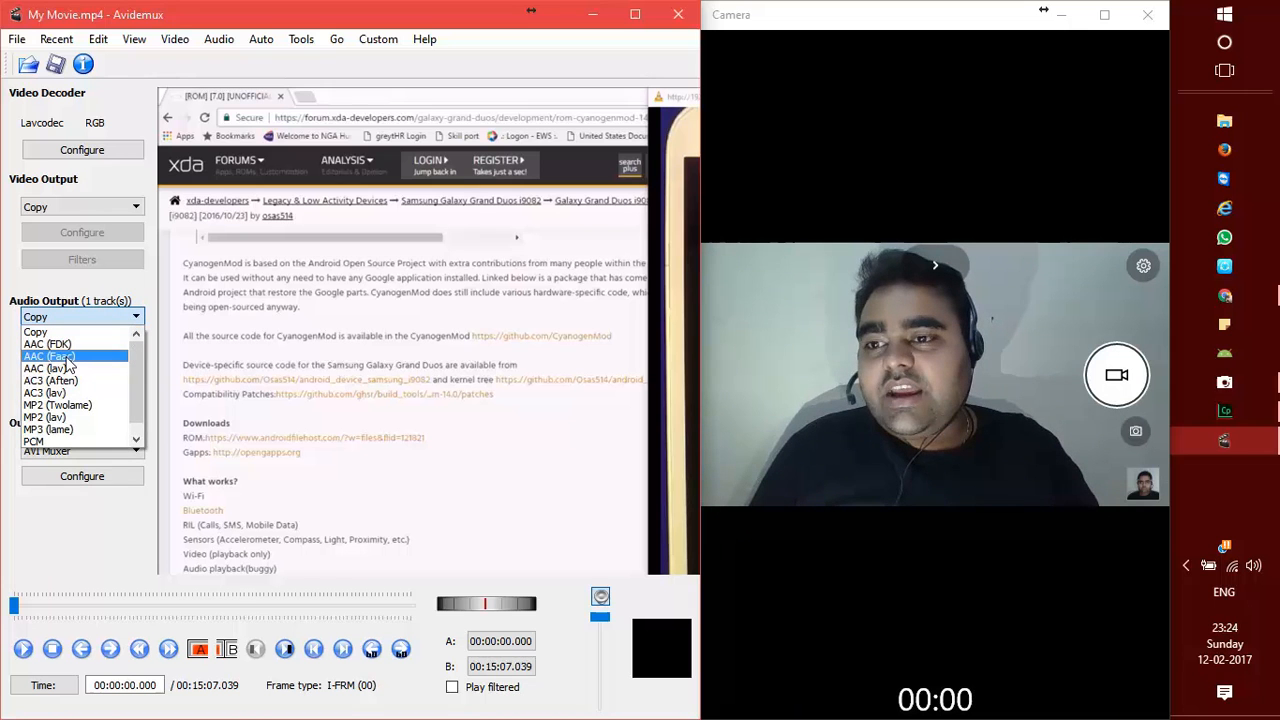
click(50, 356)
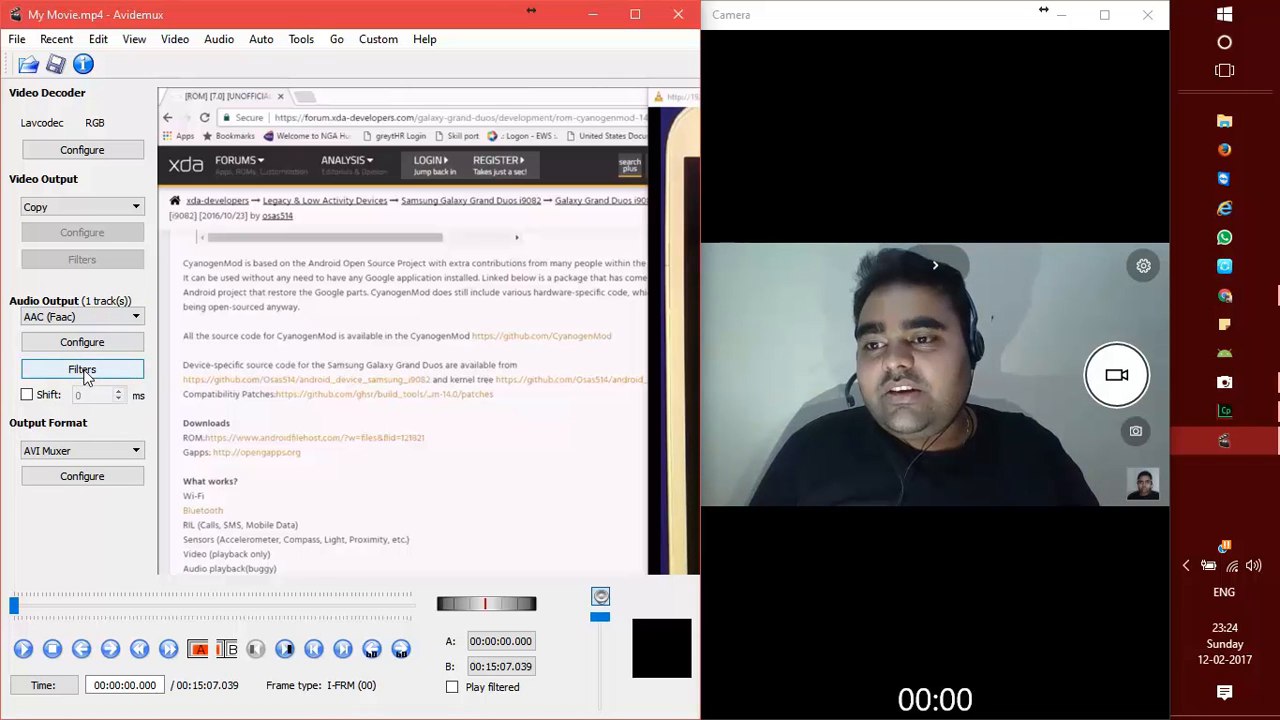
click(82, 369)
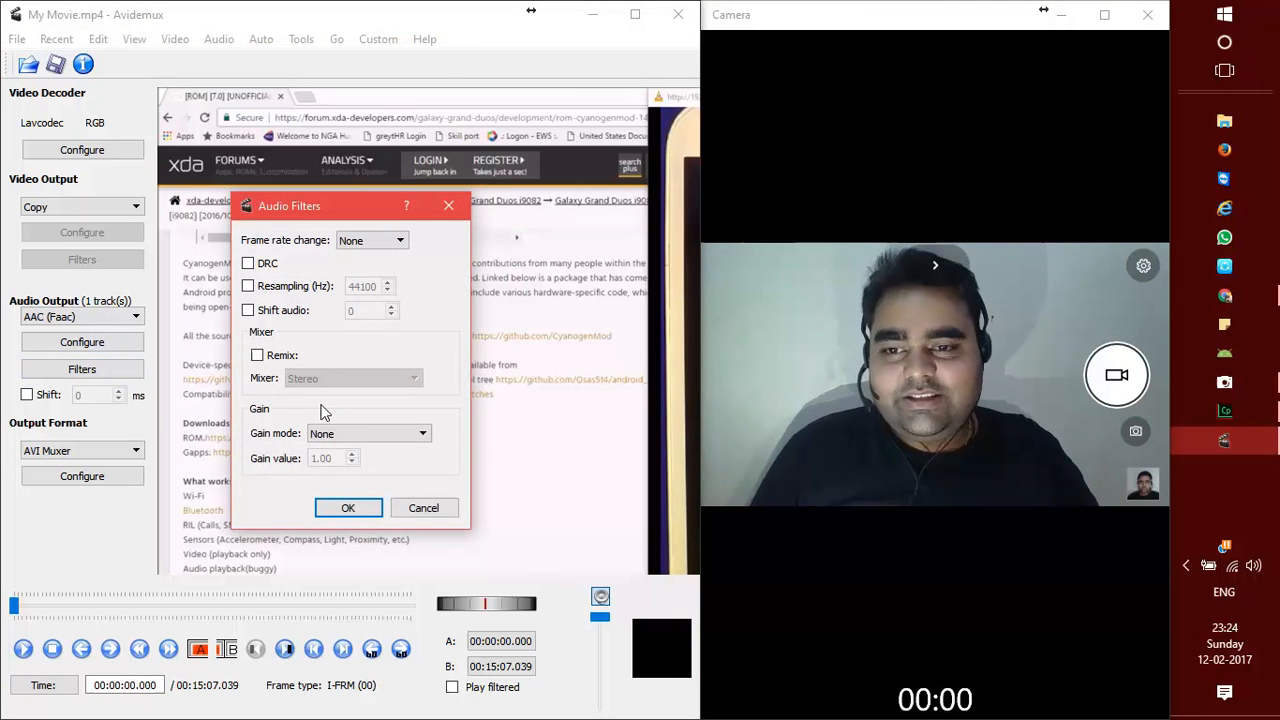
Switch gain mode to Manual (dB) and spin the gain value up to 10.00
click(368, 433)
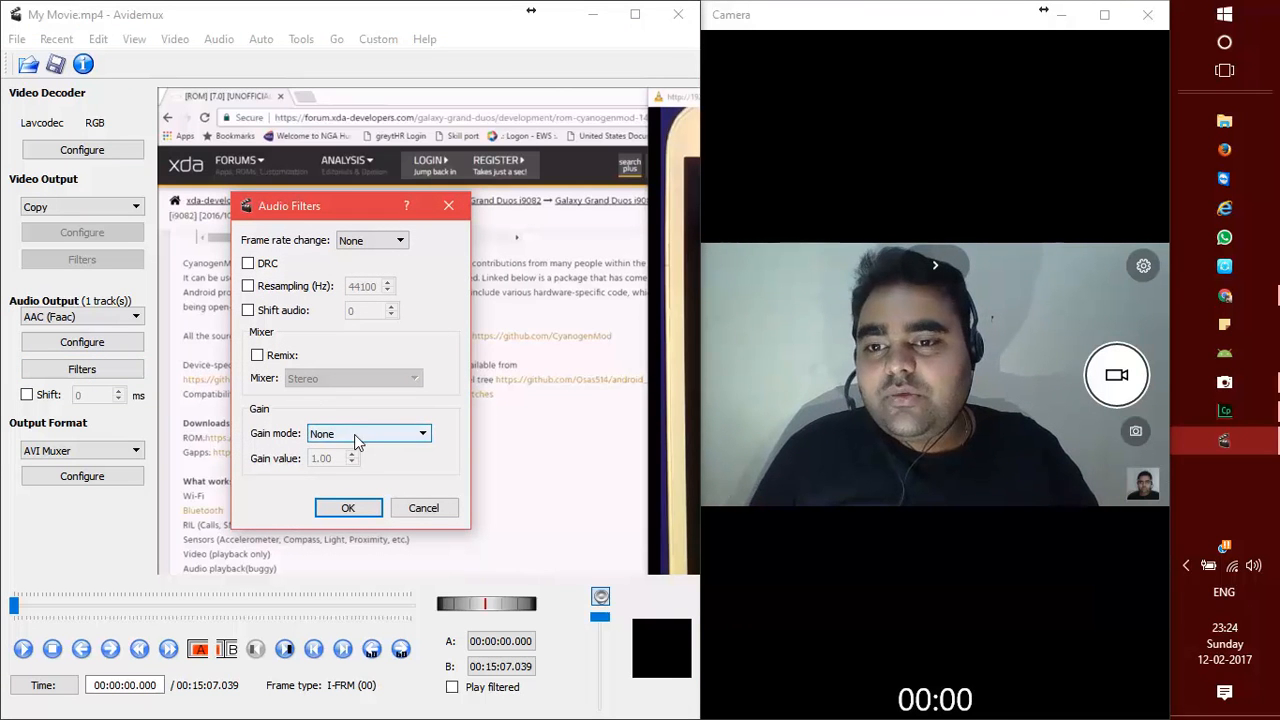
click(368, 433)
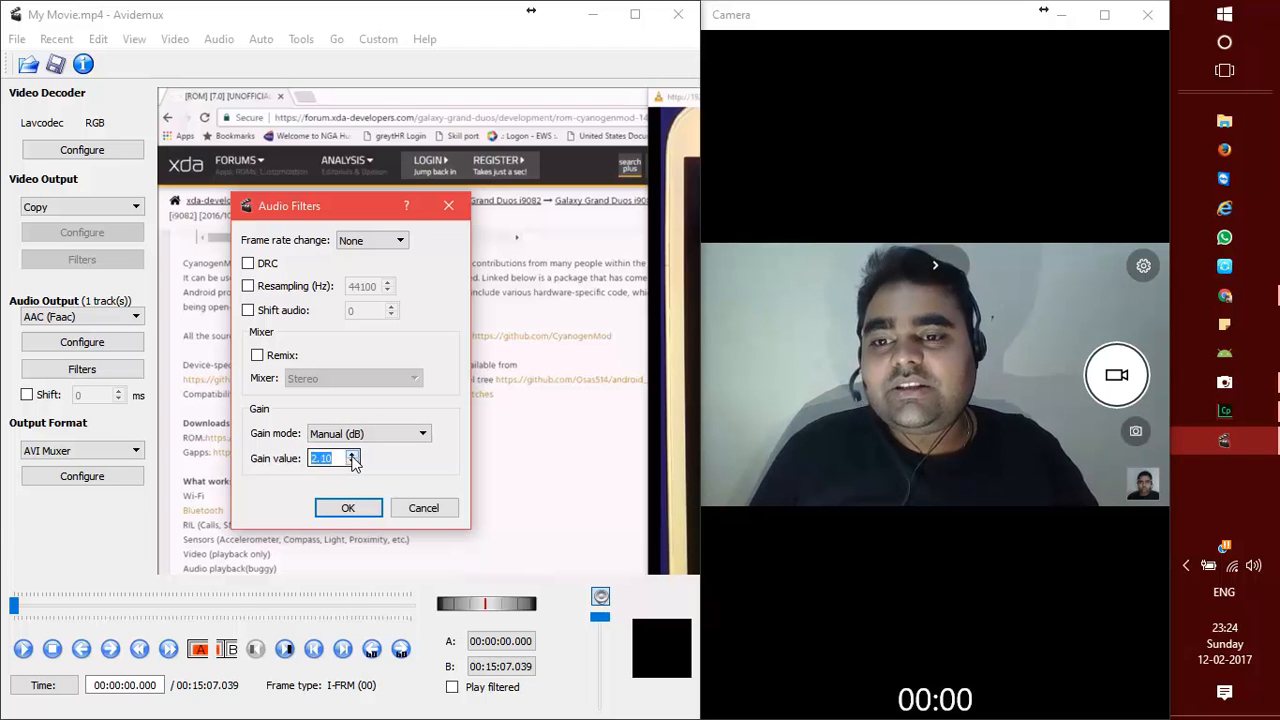
click(352, 454)
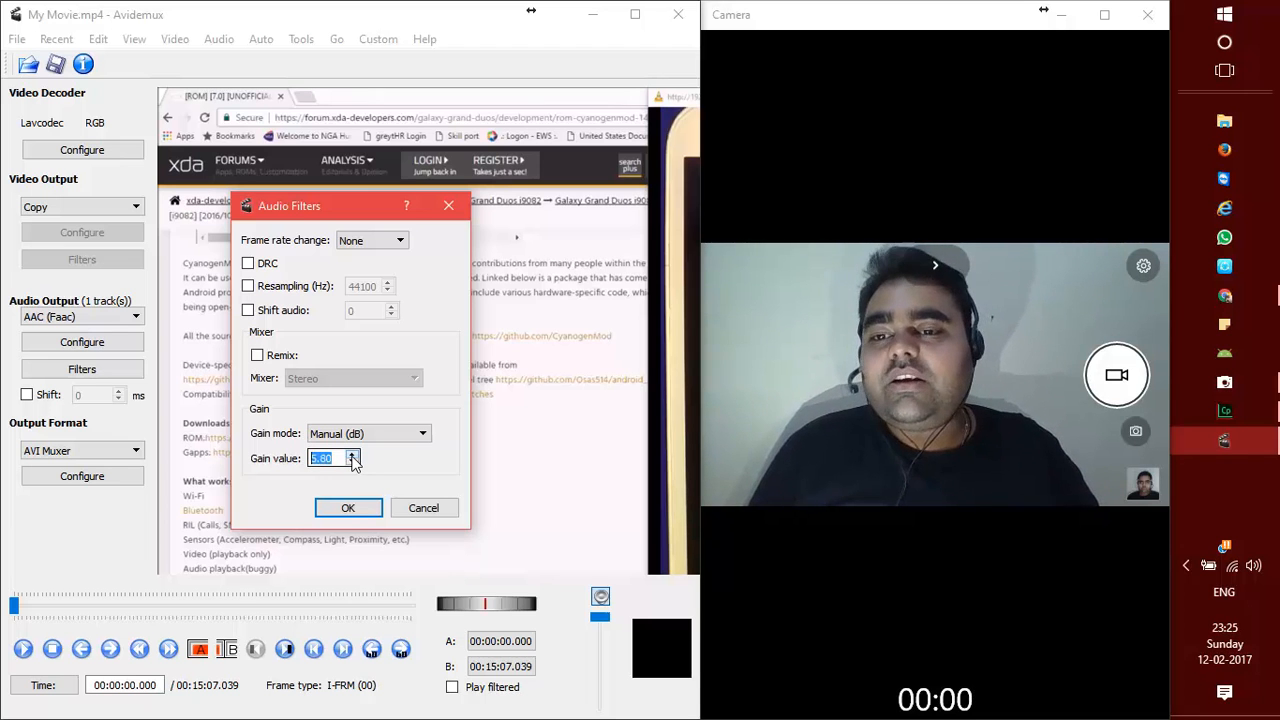
click(353, 454)
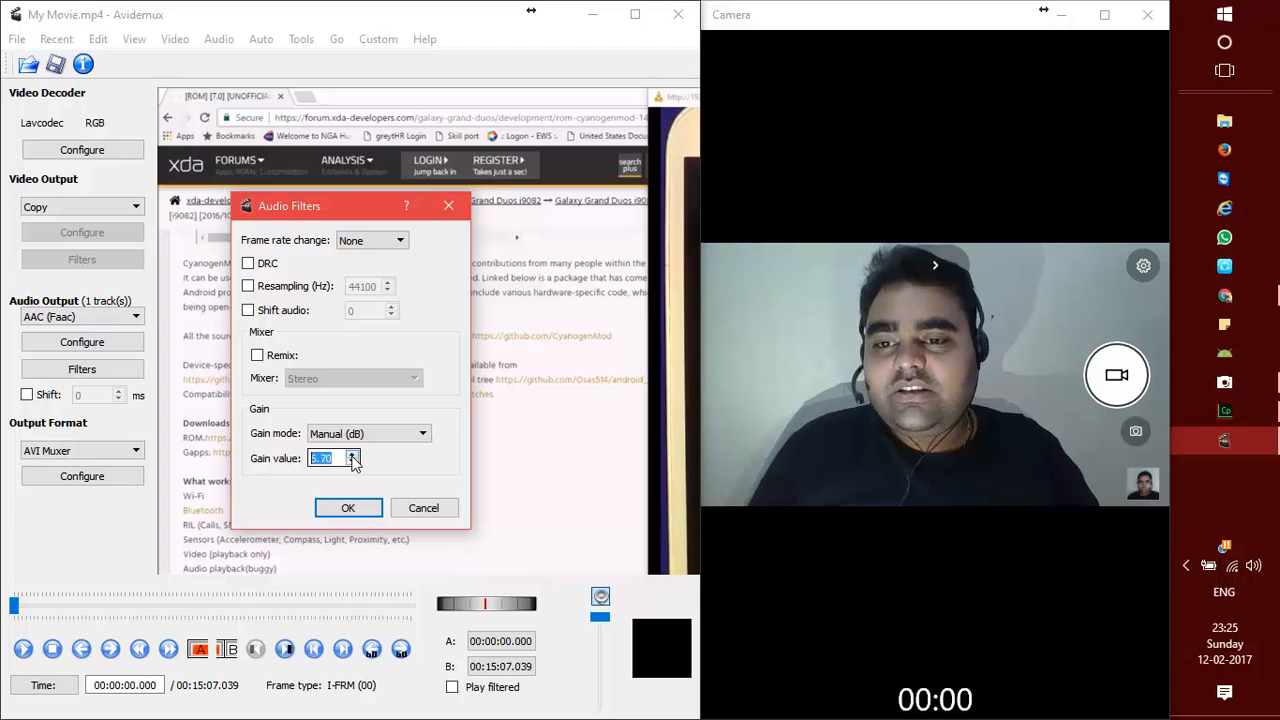
click(352, 455)
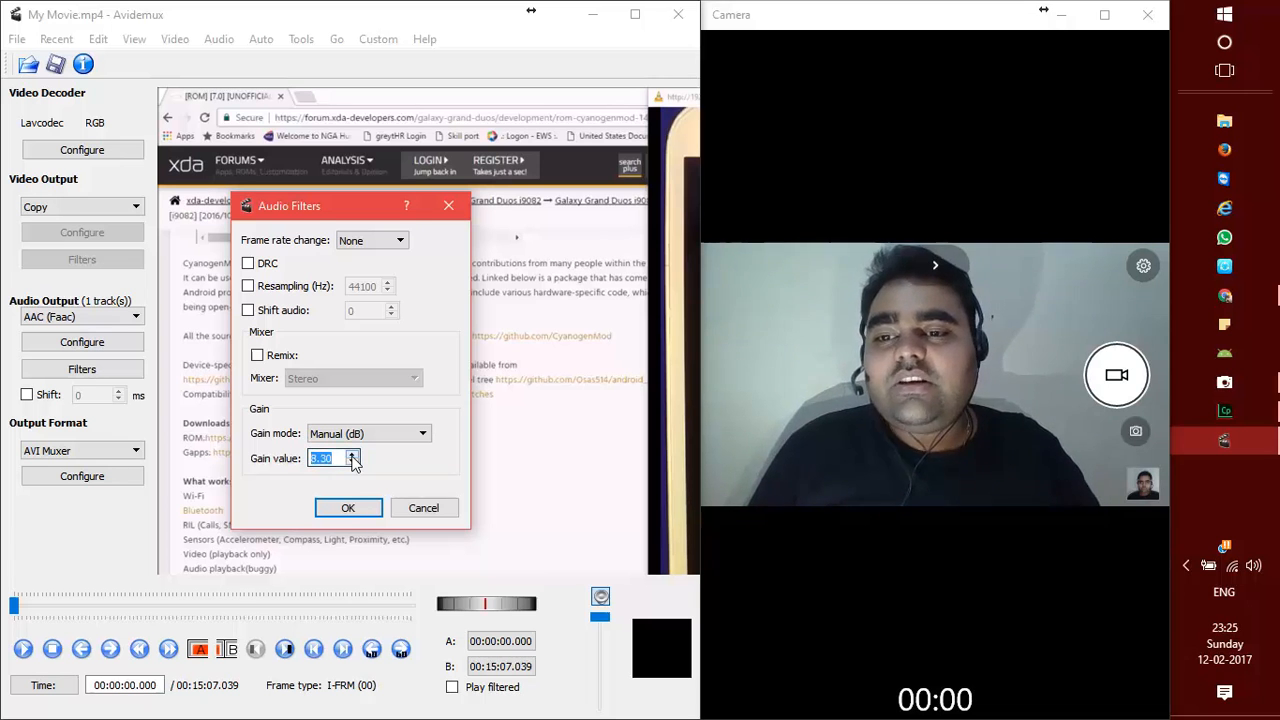
click(353, 454)
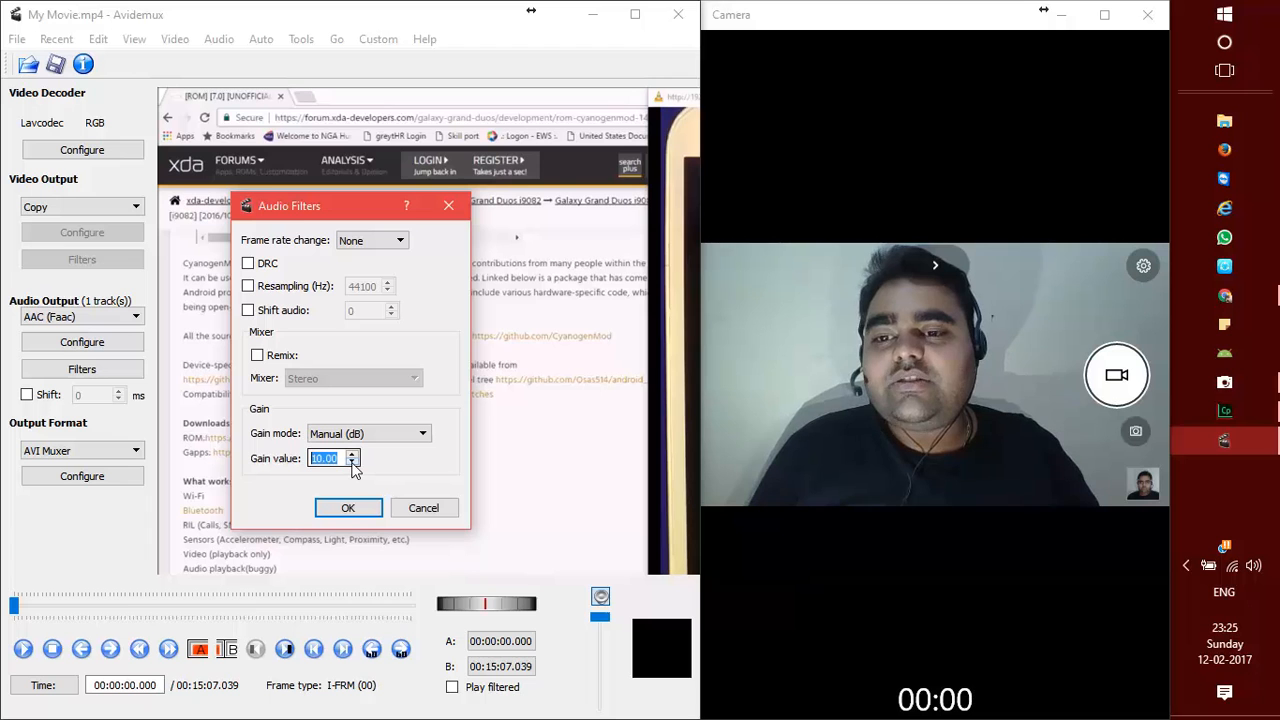
click(352, 462)
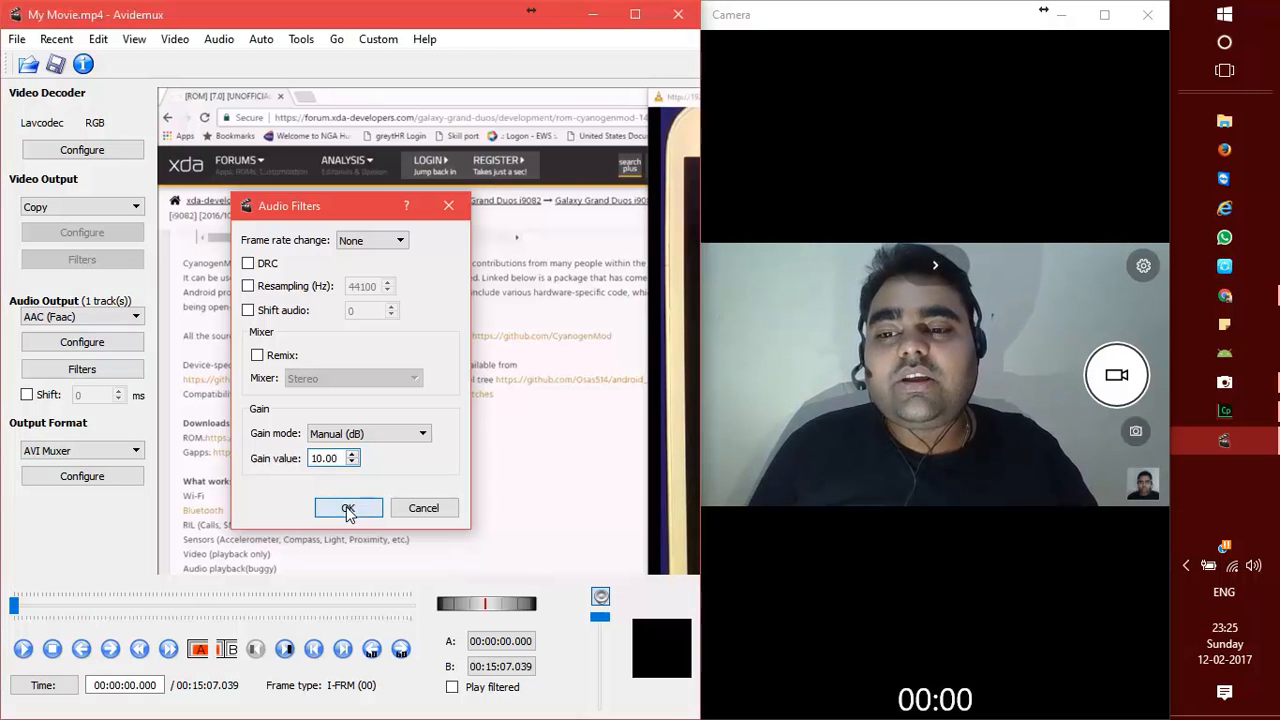
Apply the audio filters, choose MP4 Muxer output, and start saving the video
click(348, 508)
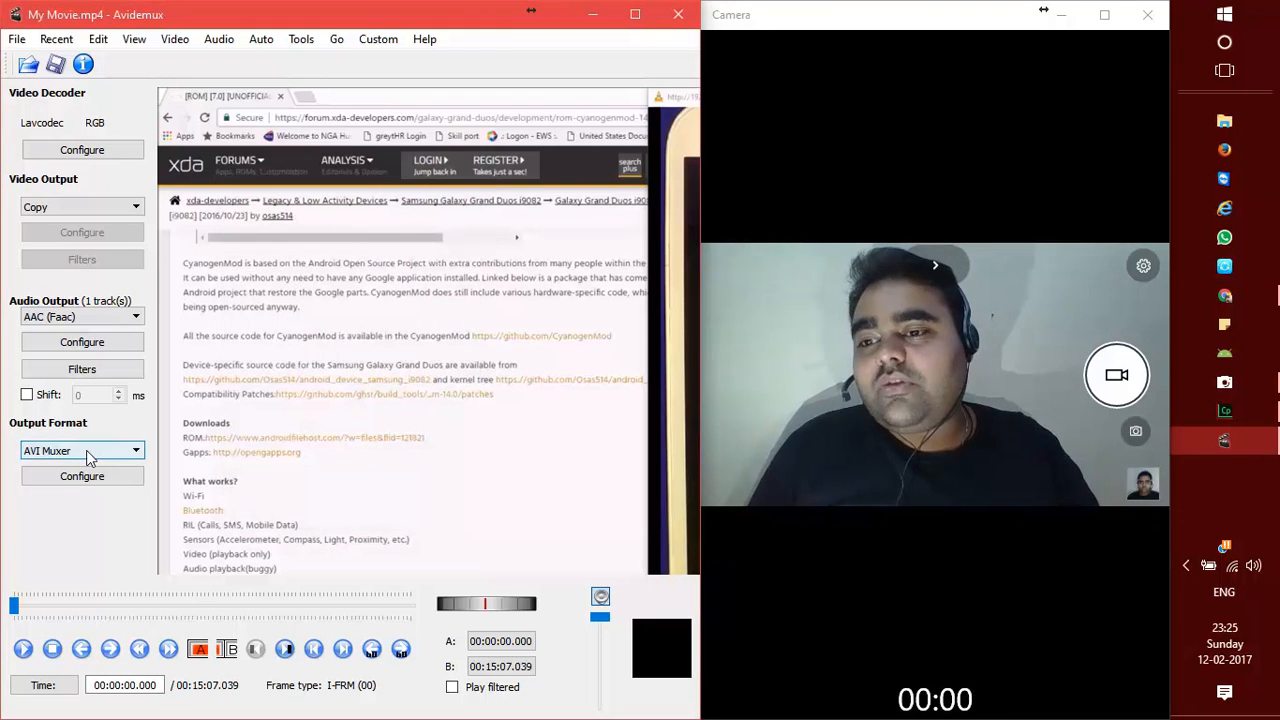
click(80, 450)
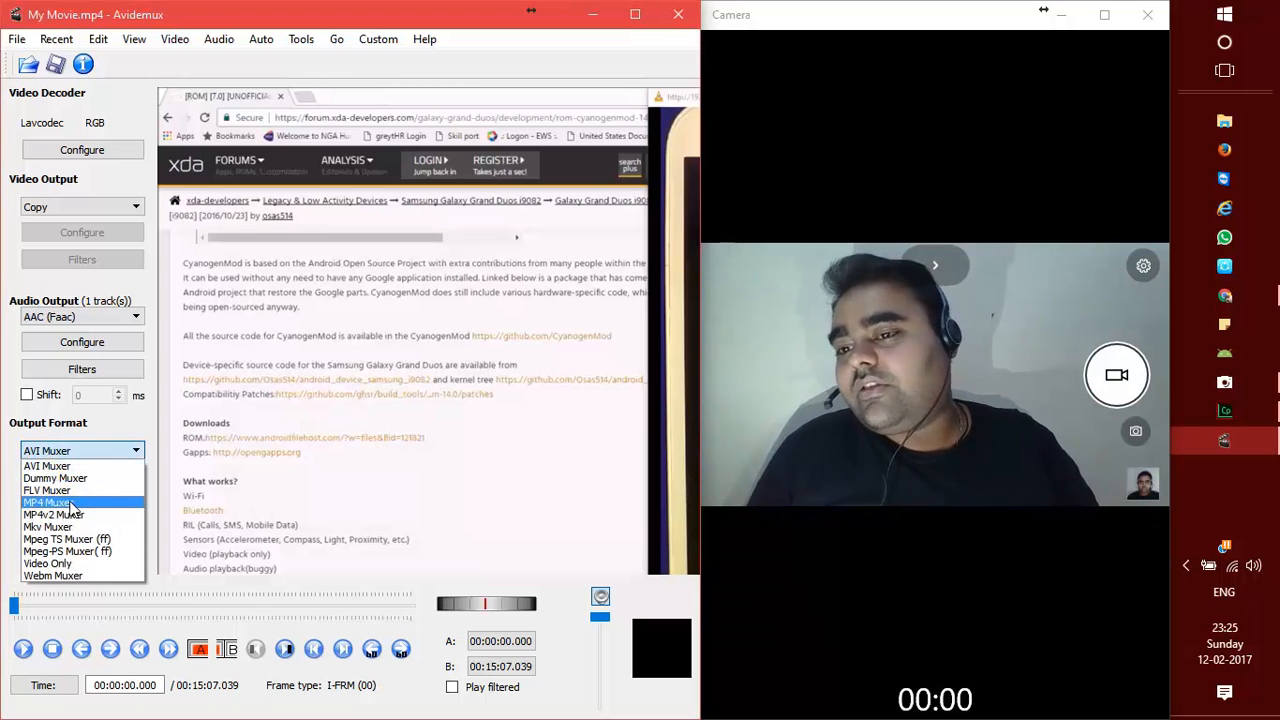
click(48, 502)
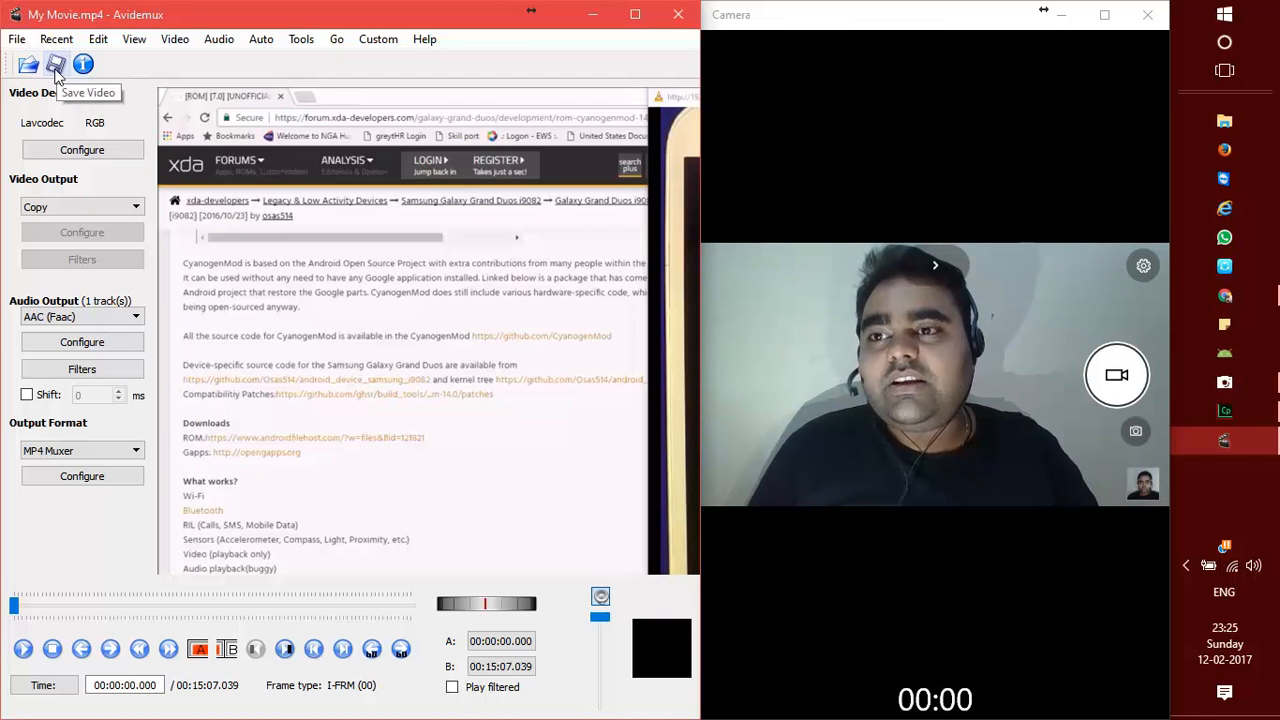
click(56, 64)
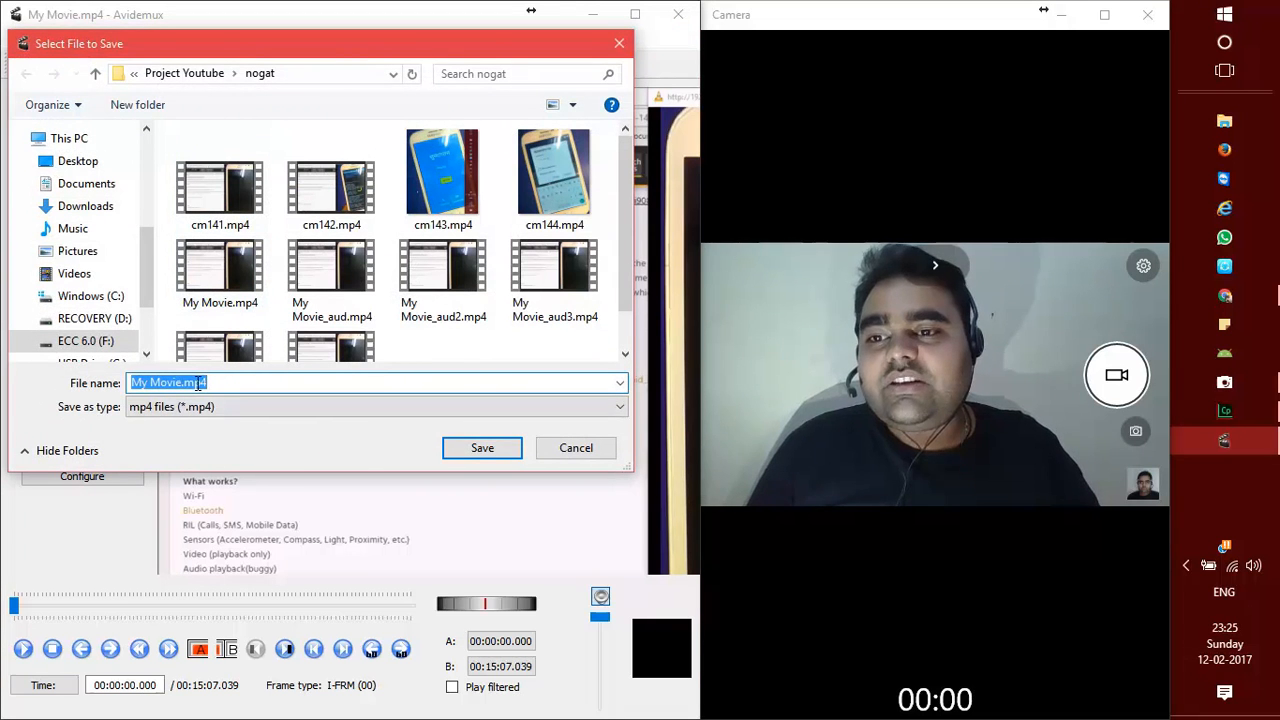
Save as 'My Movie_sound test x.mp4' in the nogat folder, starting encoding
click(185, 382)
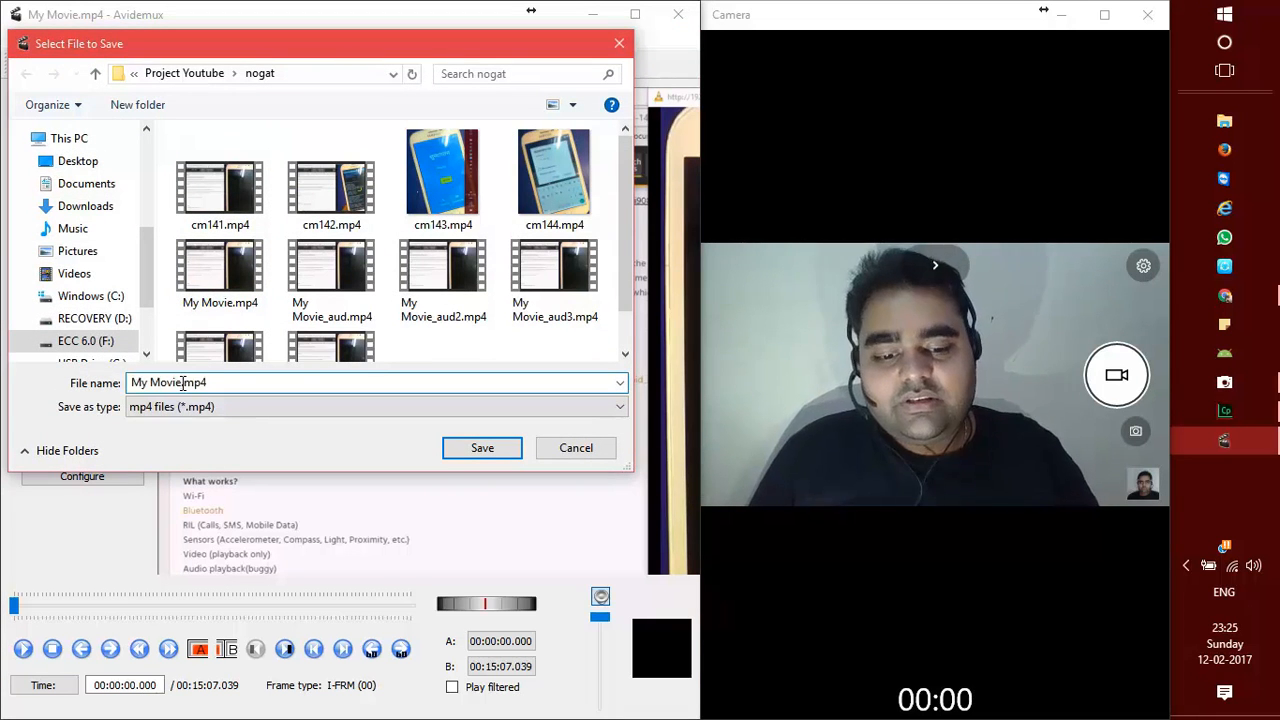
text(_sound test)
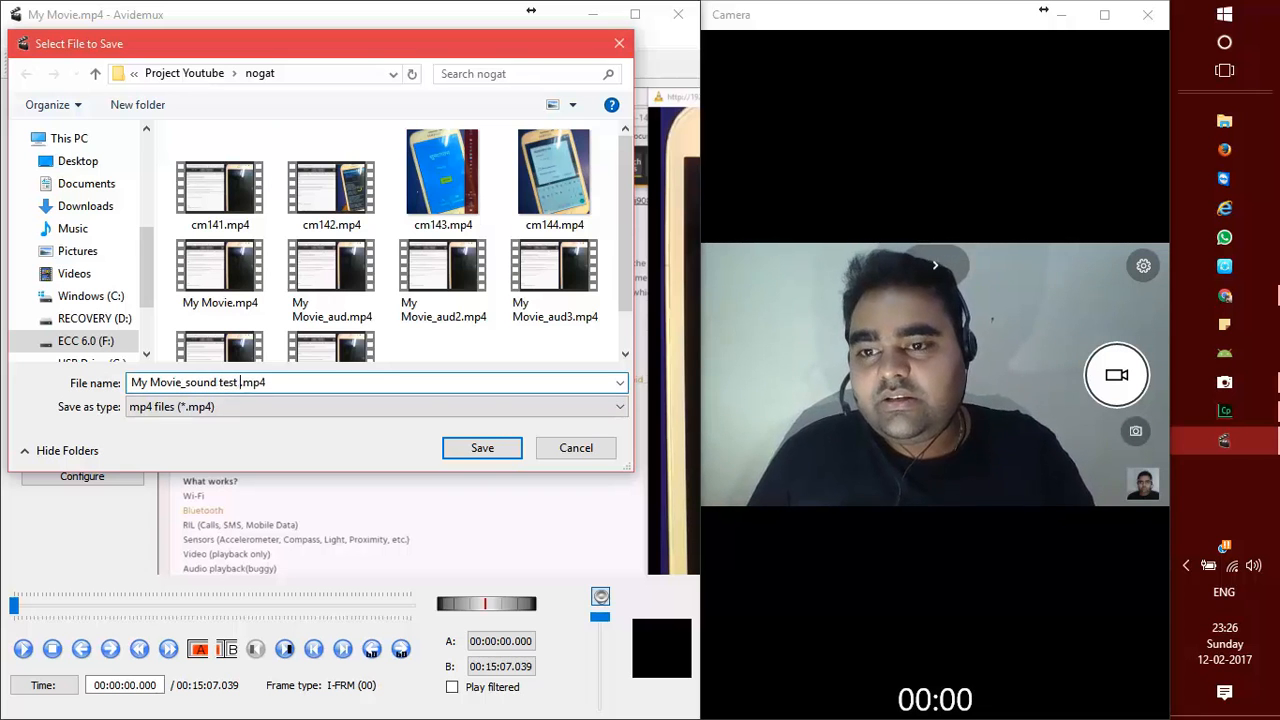
text(x)
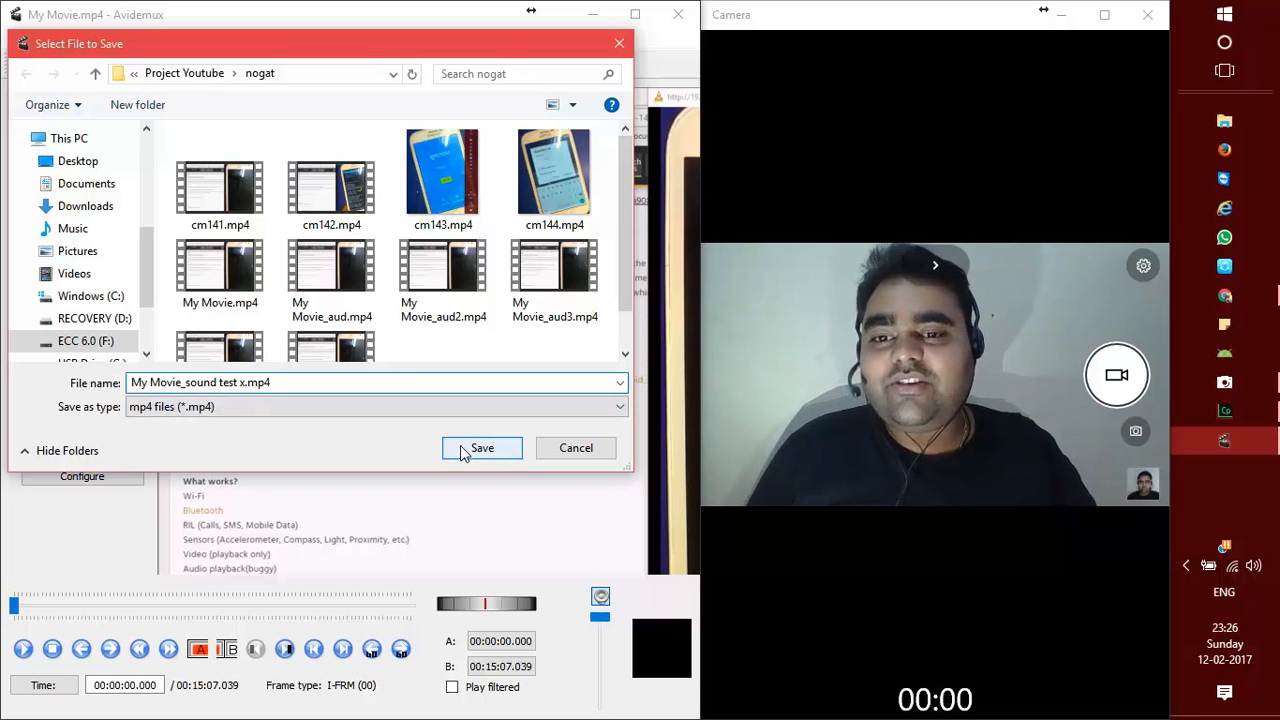
click(481, 447)
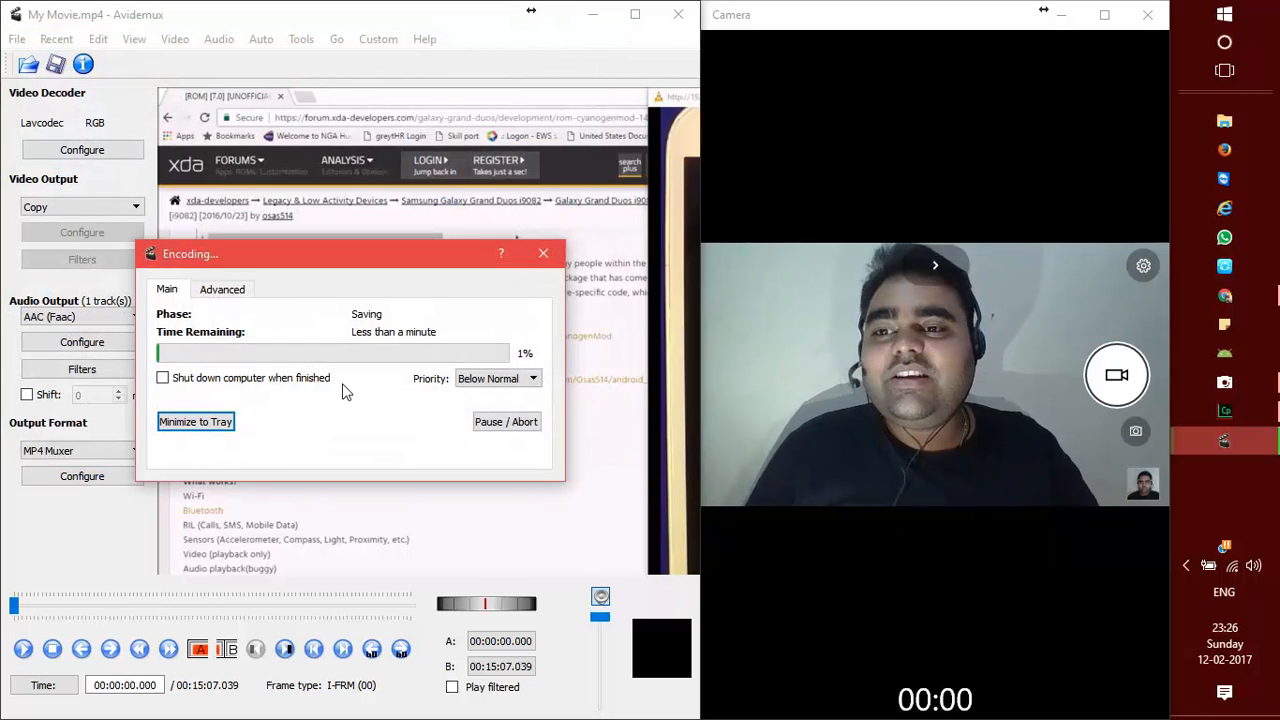